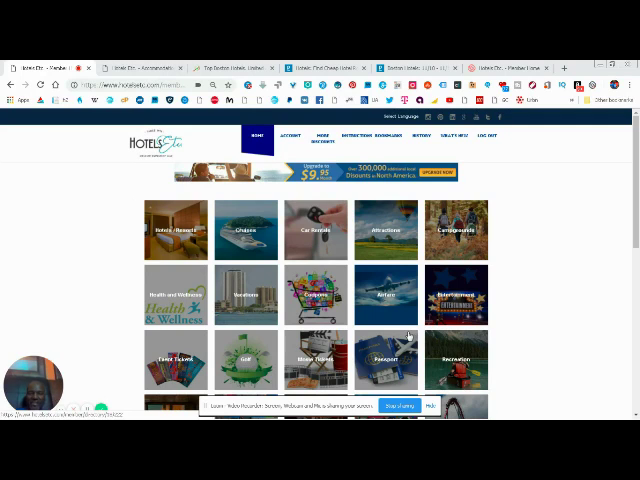
mouse_move(385, 325)
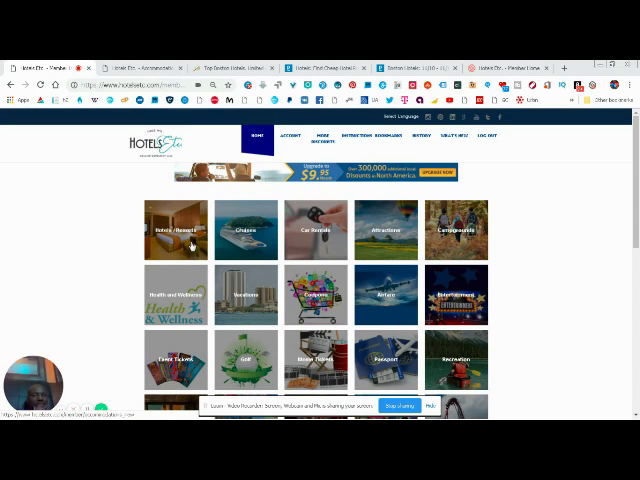
mouse_move(222, 183)
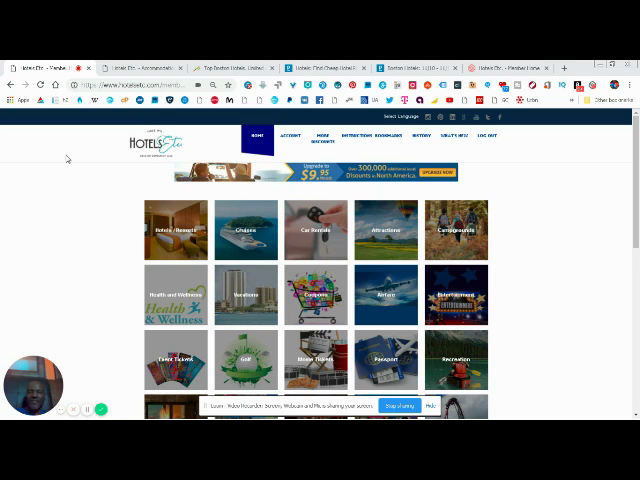
mouse_move(88, 211)
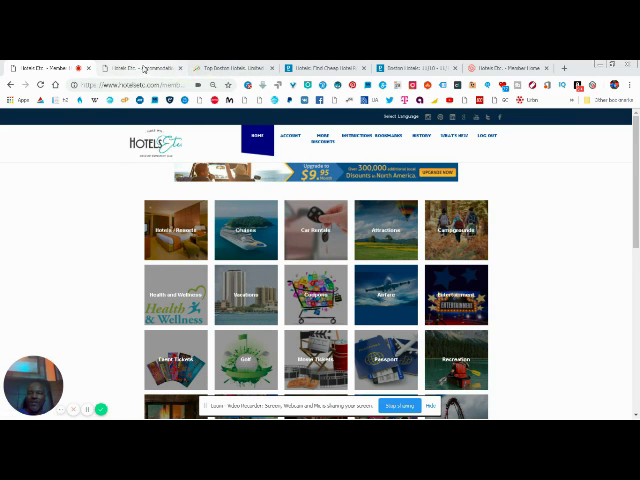
Switch to the Top Boston Hotels tab showing 140 hotels, led by Hyatt Regency at $202.
left_click(321, 137)
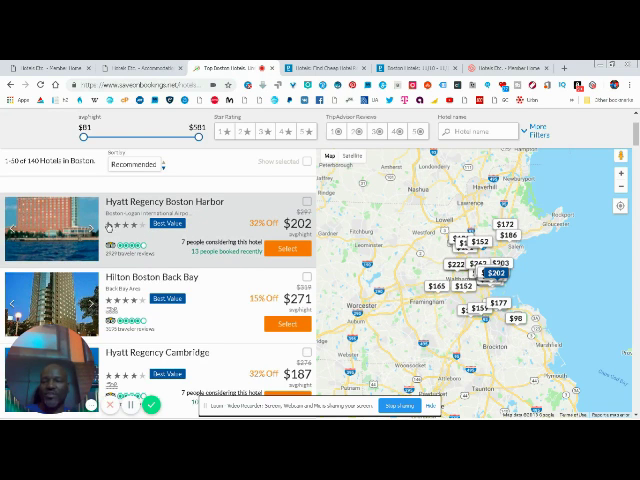
mouse_move(222, 207)
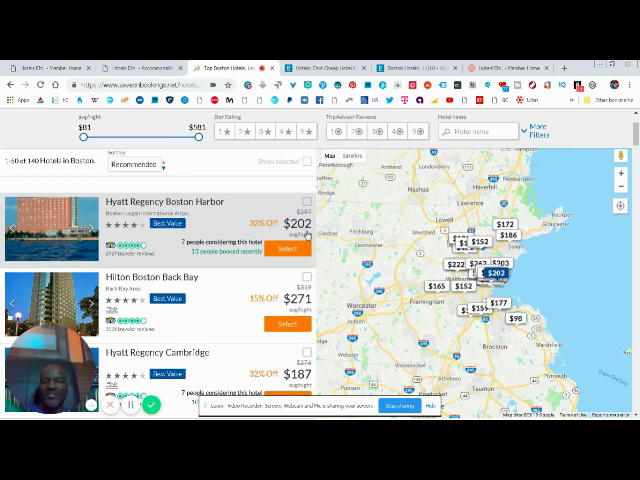
mouse_move(303, 237)
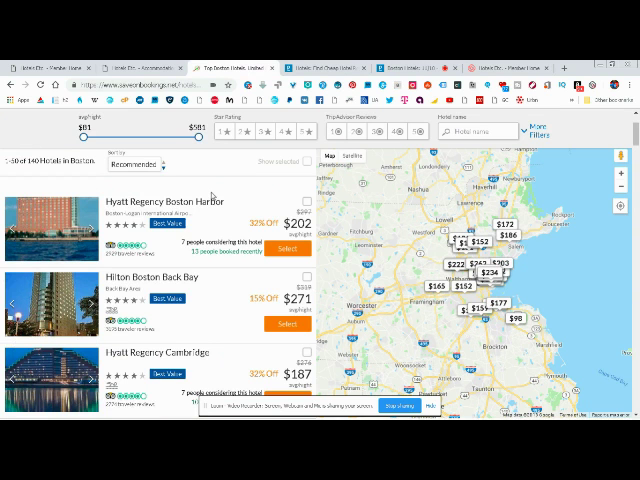
scroll("down", 3)
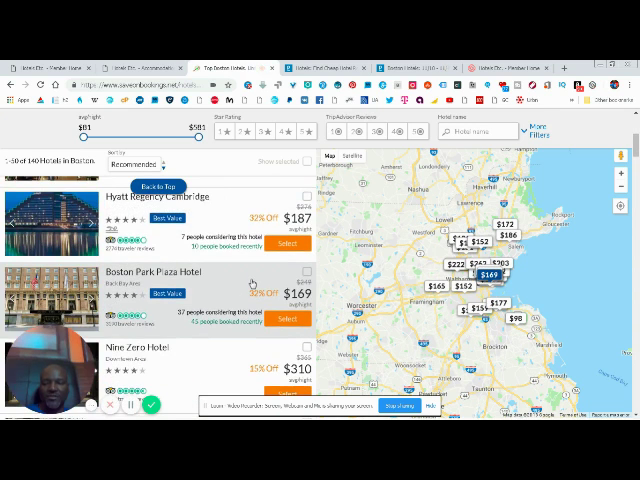
scroll("down", 3)
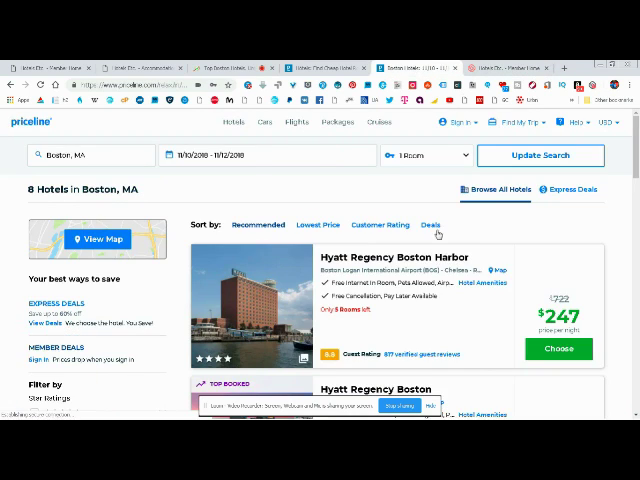
Scroll through the Priceline Boston hotel results, past Hyatt Place Braintree and Hyatt House Burlington.
scroll("down", 3)
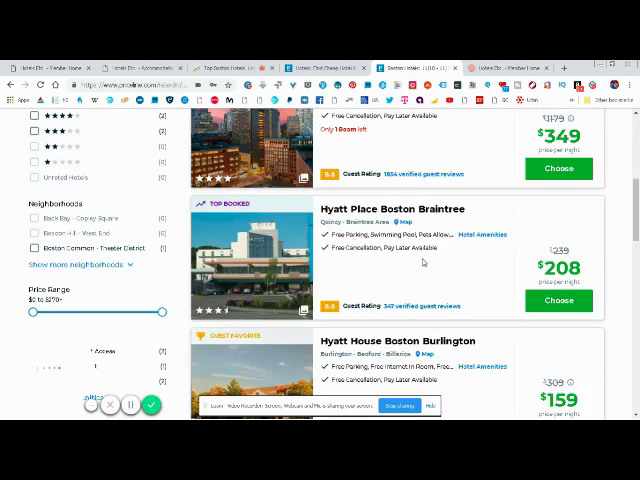
scroll("up", 3)
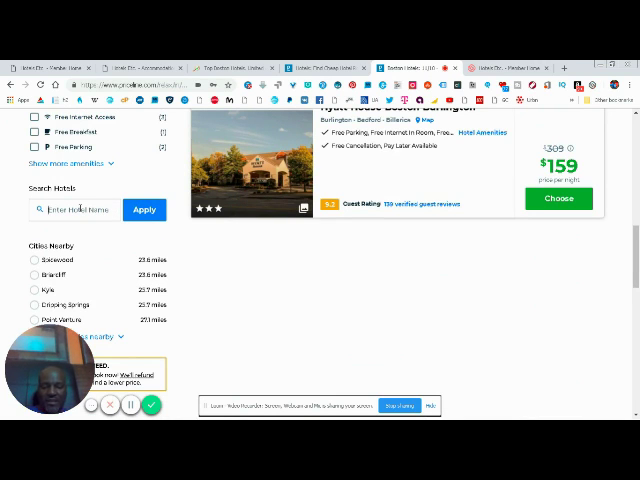
Type GODFREY into the Priceline 'Enter Hotel Name' search field.
type("GO")
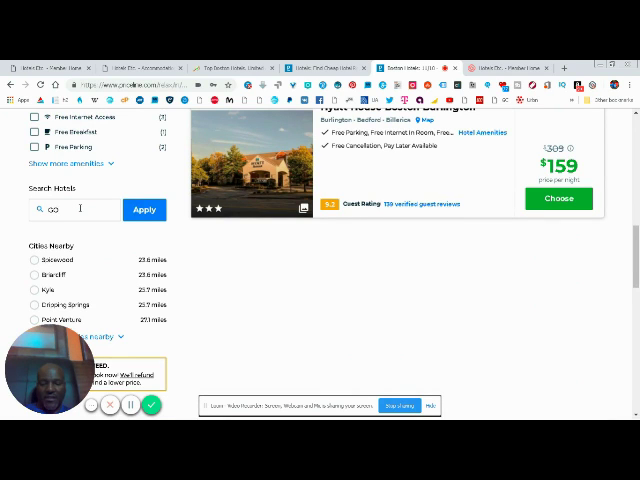
type("DFREY")
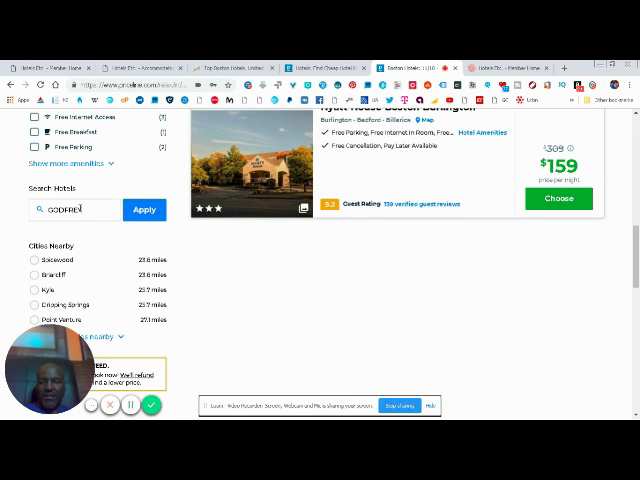